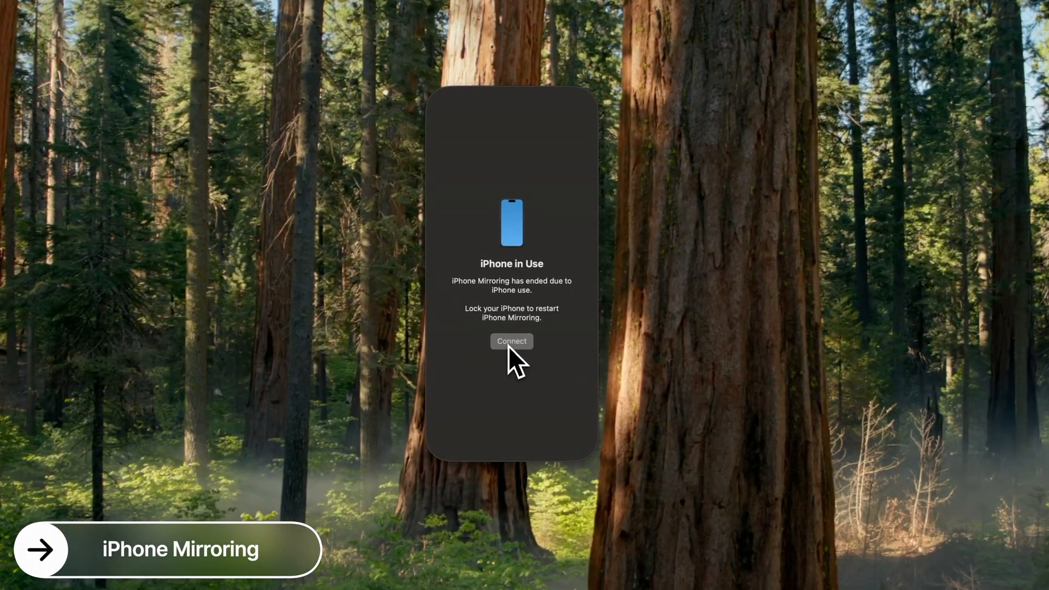
Step: Reconnect mirroring to the iPhone 15 Pro from the 'iPhone in Use' message
click(511, 341)
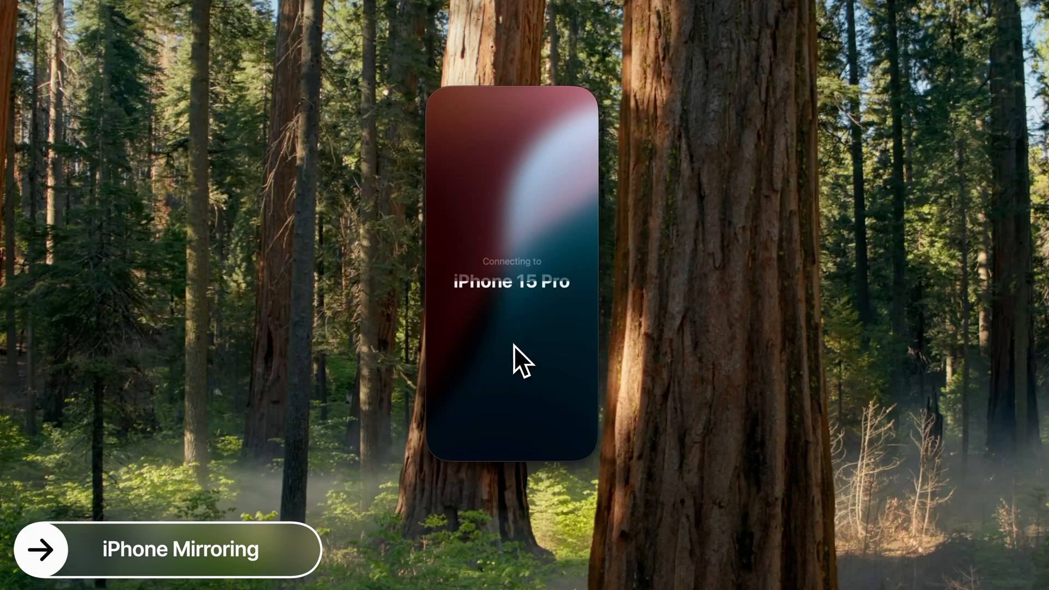